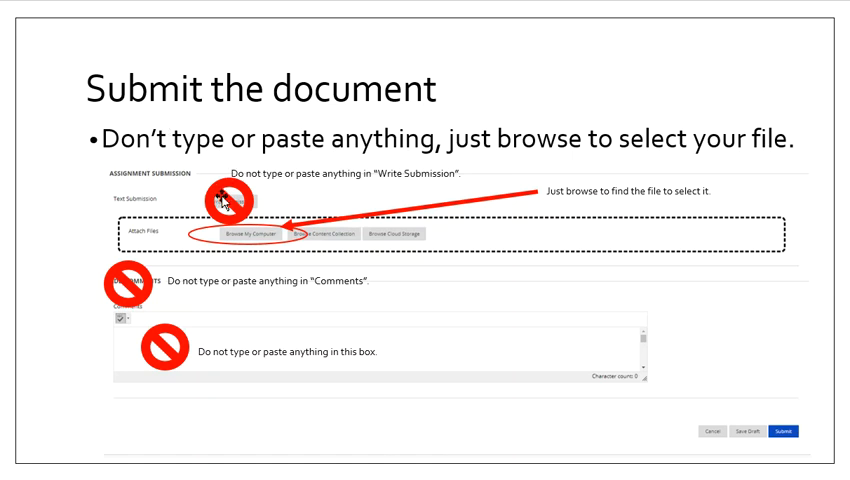
pyautogui.moveTo(140, 170)
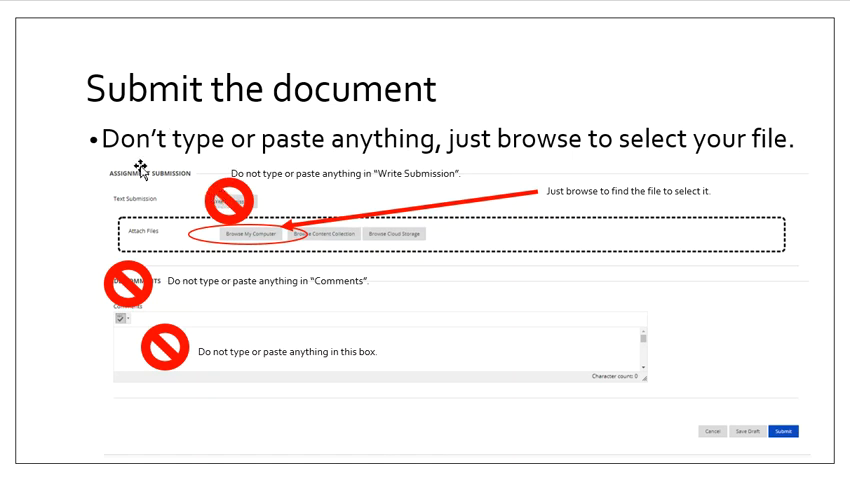
pyautogui.moveTo(130, 296)
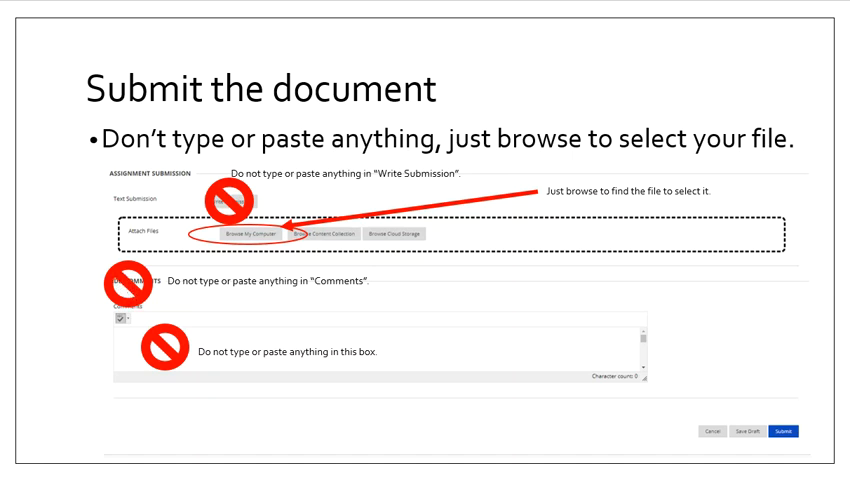
pyautogui.moveTo(164, 348)
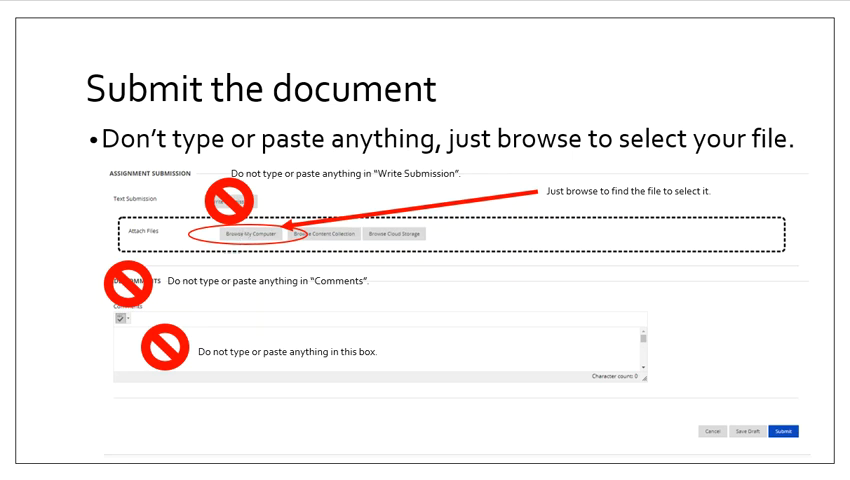
# Step: Advance the slideshow from 'Submit the document' to the grade book scoring slide
pyautogui.click(254, 232)
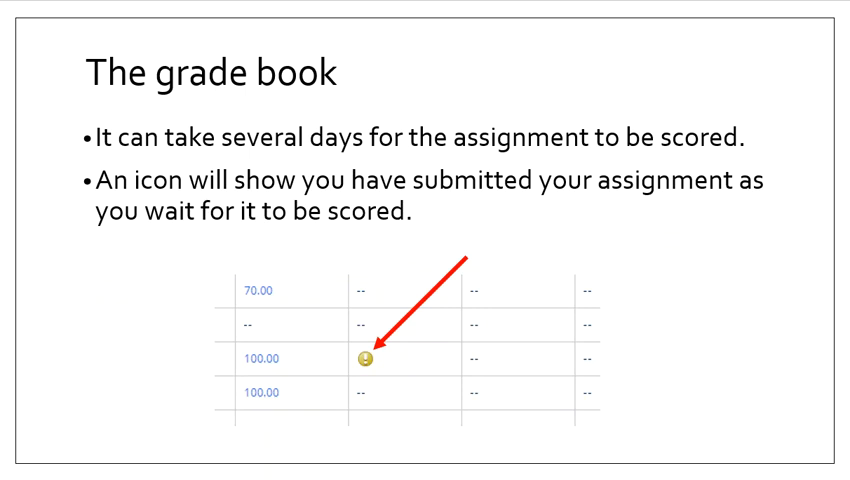
# Step: Advance to the grade book slide explaining the thought-bubble comments icon
pyautogui.press('Right')
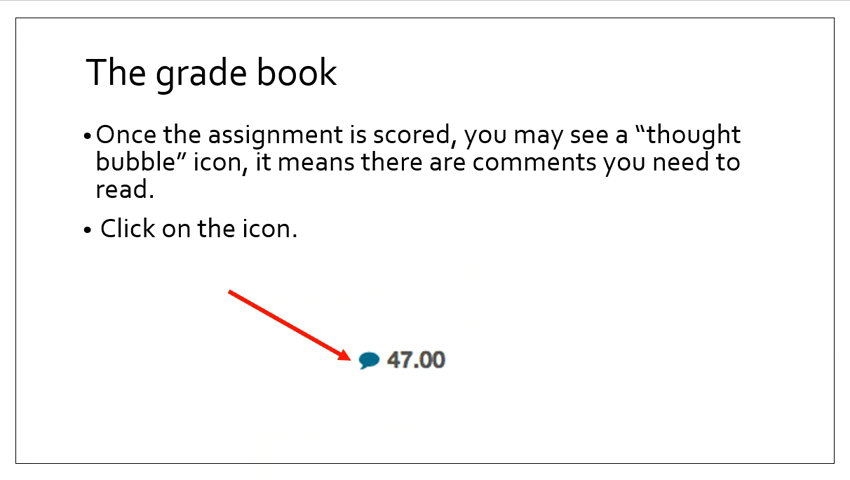